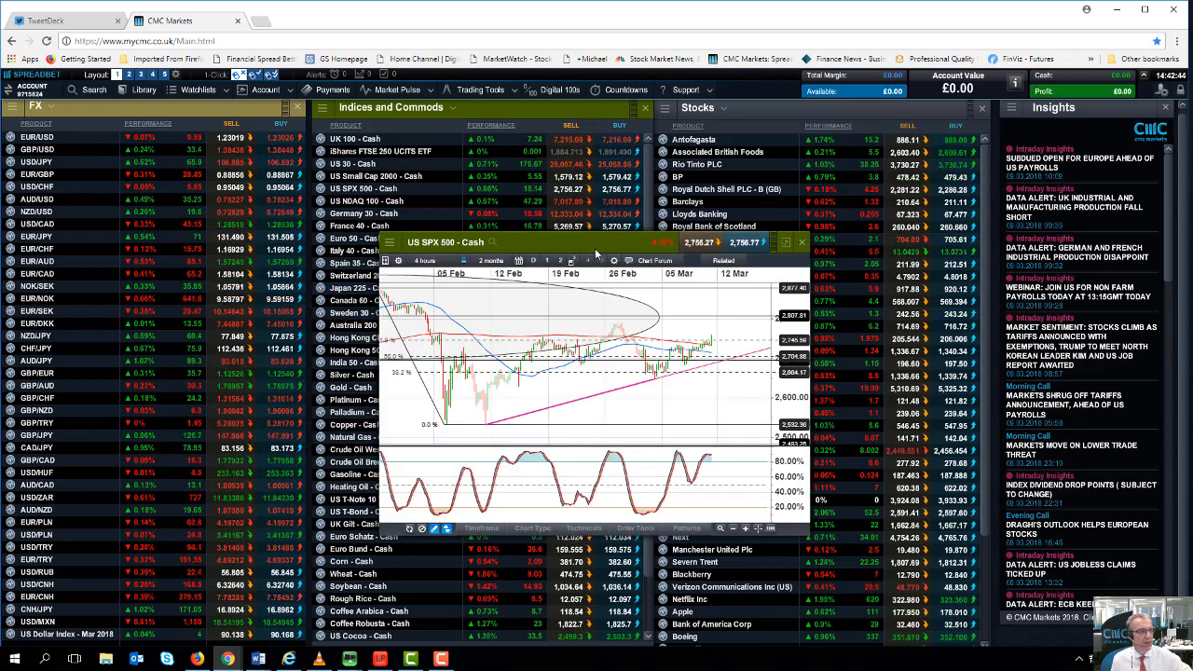
Set the US SPX 500 cash chart to the 1 day timeframe.
{"action": "left_click", "coordinate": [424, 261]}
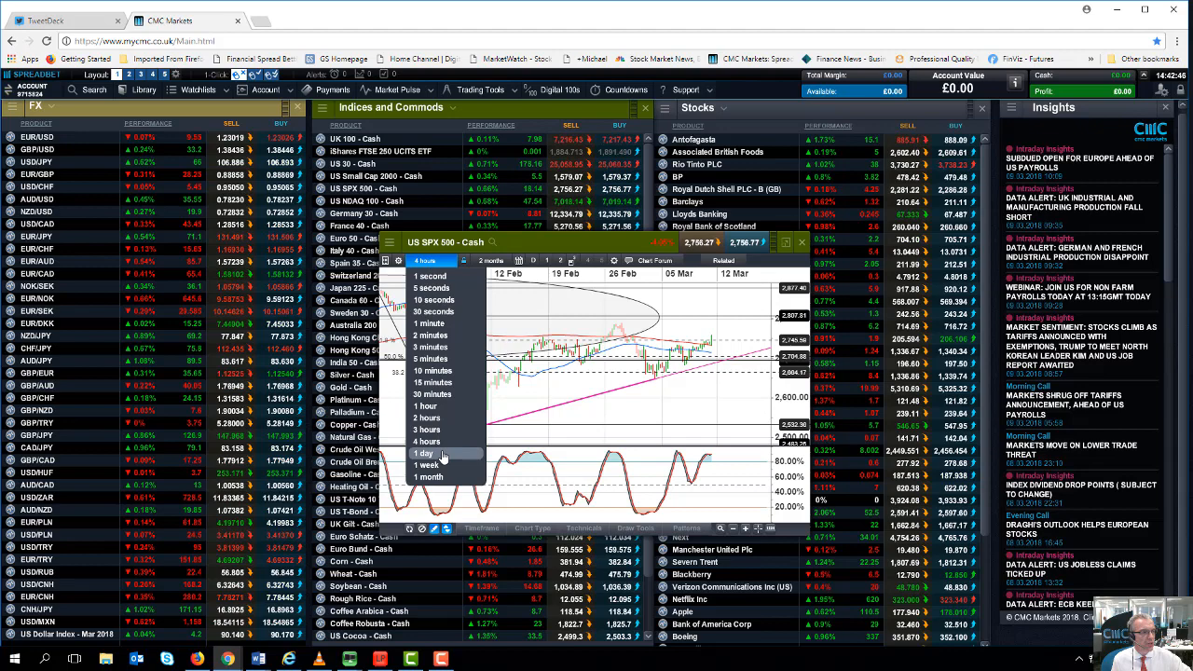
{"action": "left_click", "coordinate": [425, 453]}
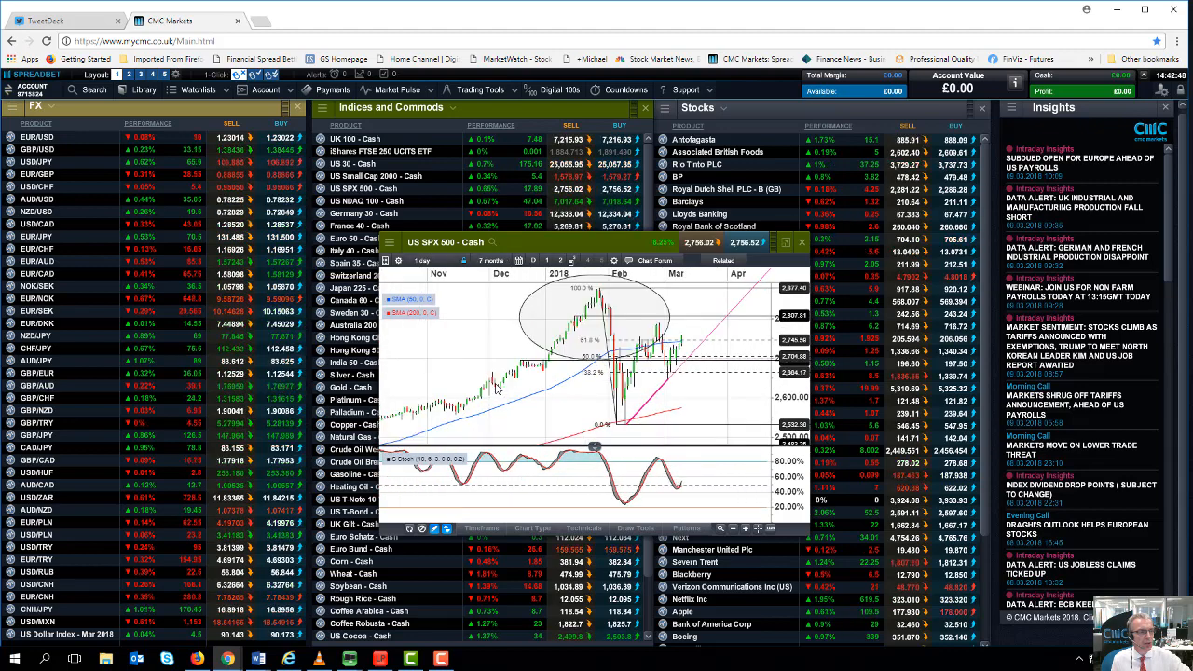